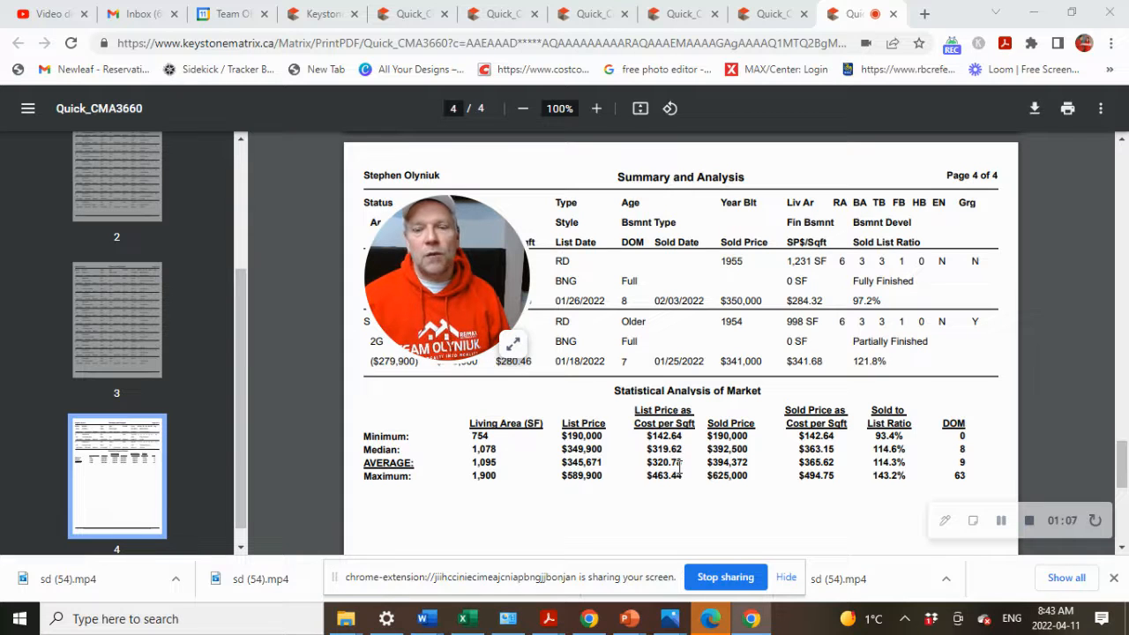
mouse_move(785, 477)
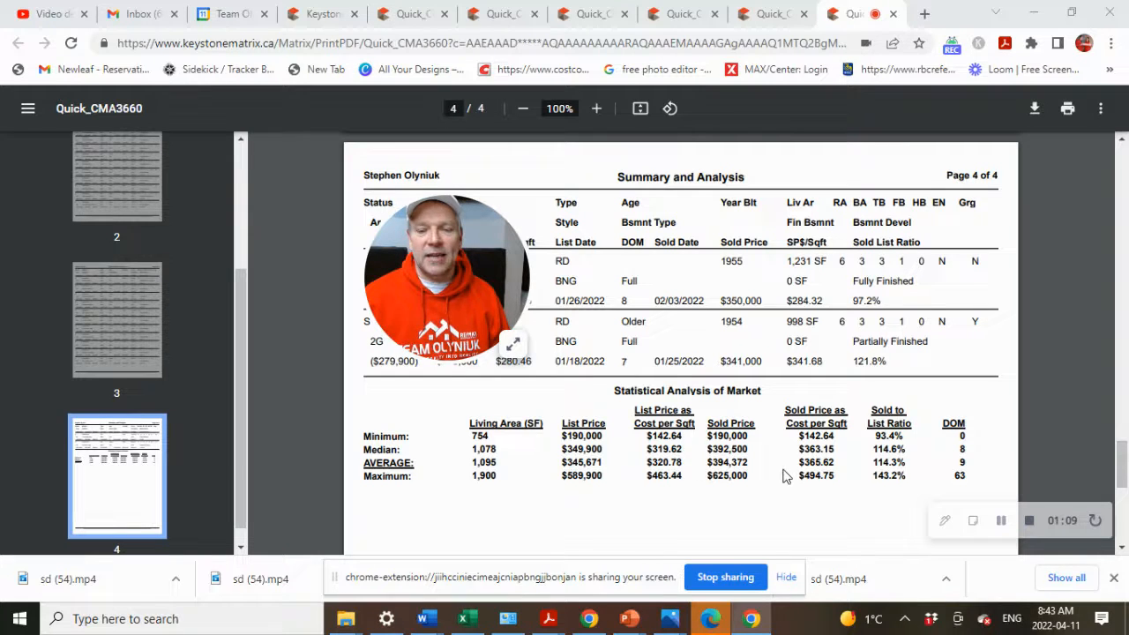